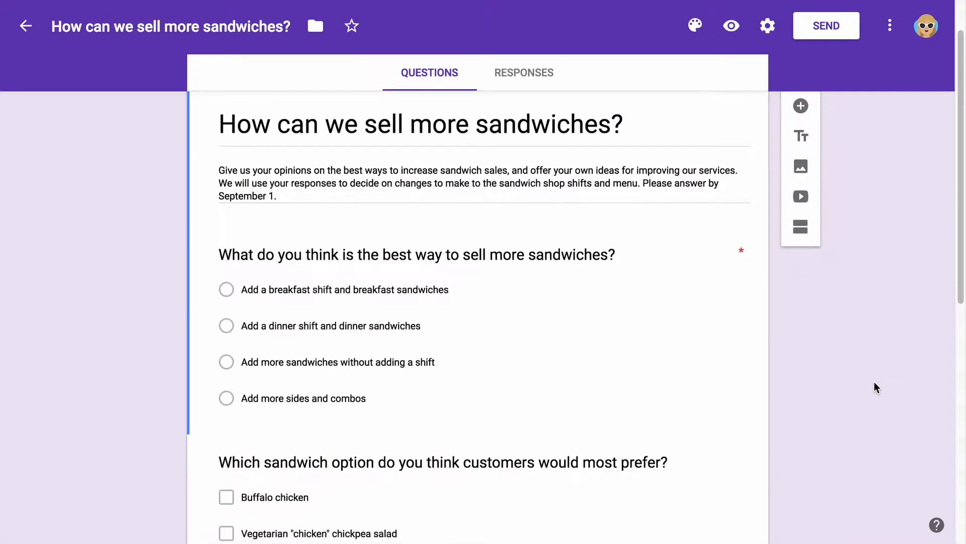
# Scroll down the new form while titling it 'How can we sell more sandwiches?'
pyautogui.scroll(-3)
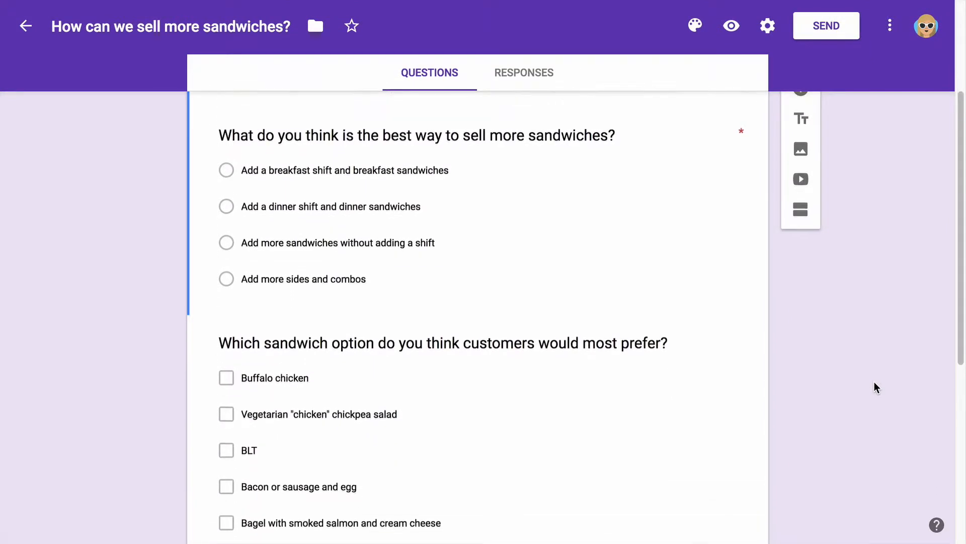
pyautogui.scroll(-3)
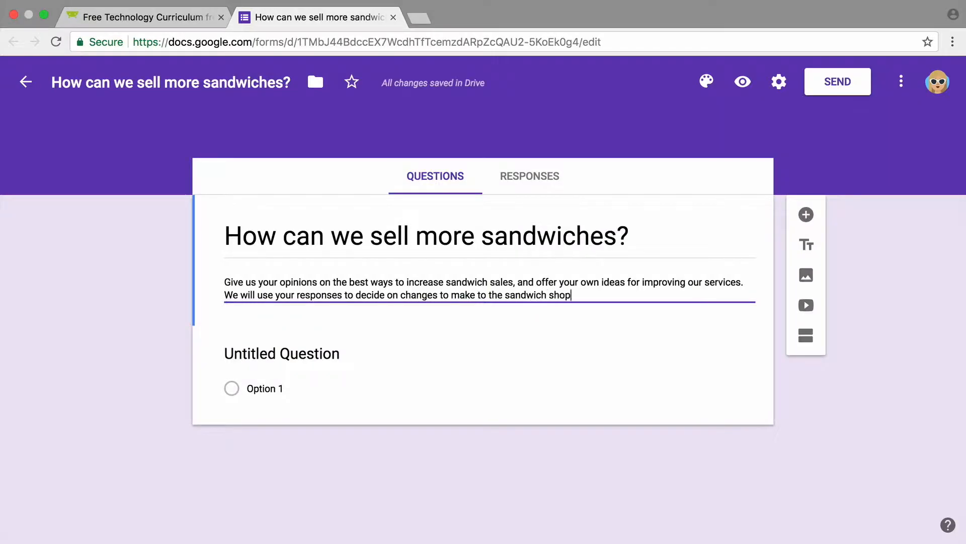
# Finish the description with 'shifts and menu. Please answer by September 1.'
pyautogui.write('shifts and menu. Please answer by September 1.')
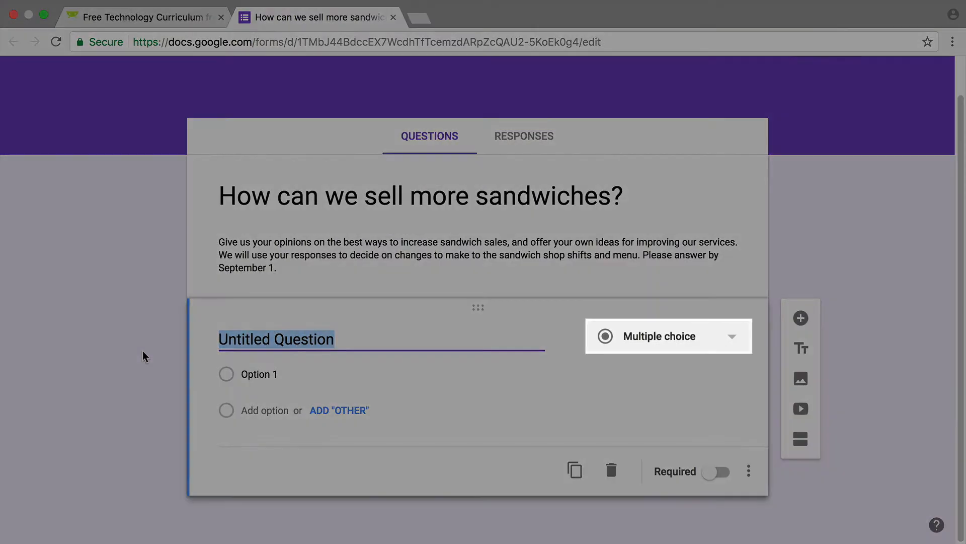
# Ask 'What do you think is the best way to sell more sandwiches?'
pyautogui.write('W')
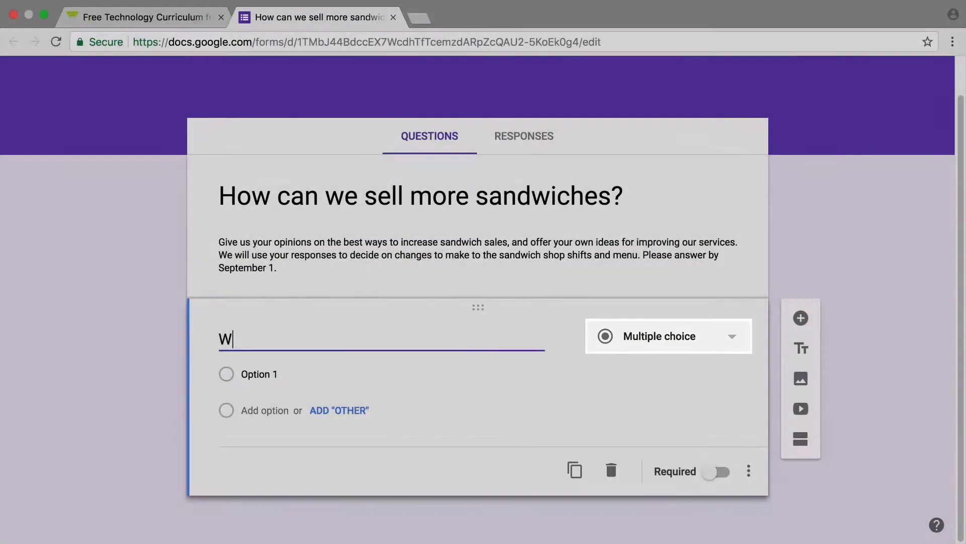
pyautogui.write('hat do you think is the be')
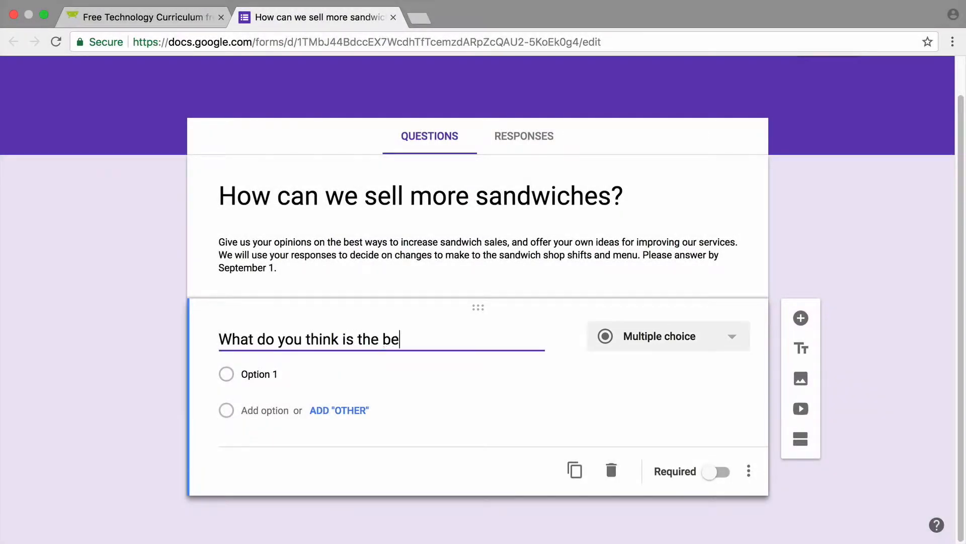
pyautogui.write('st way to sell more sandwiches?')
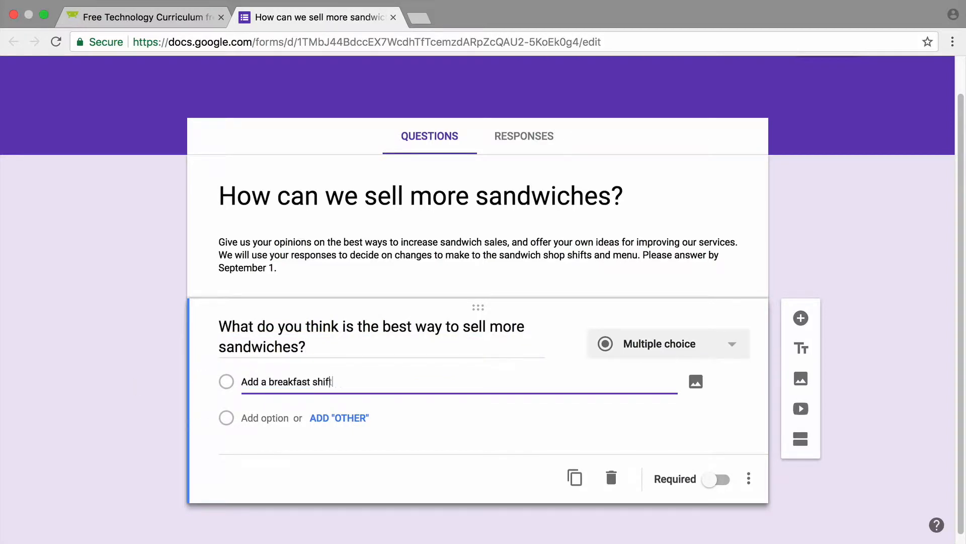
# Enter answer options including a breakfast sandwich and 'Add a dinner s...' choice
pyautogui.write('and a breakfast sandwich')
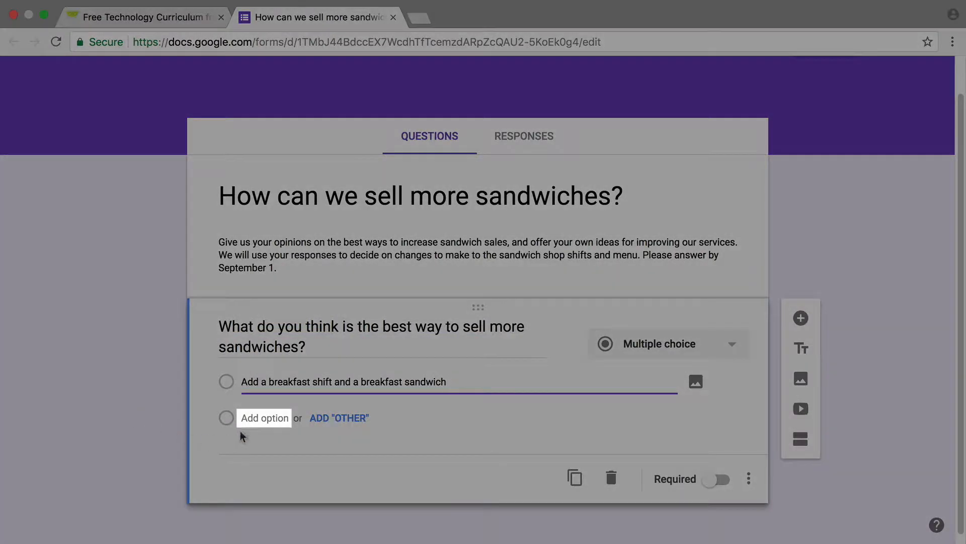
pyautogui.write('Add a dinner shift and a dinner sandwich')
pyautogui.write('Add more sides and combos')
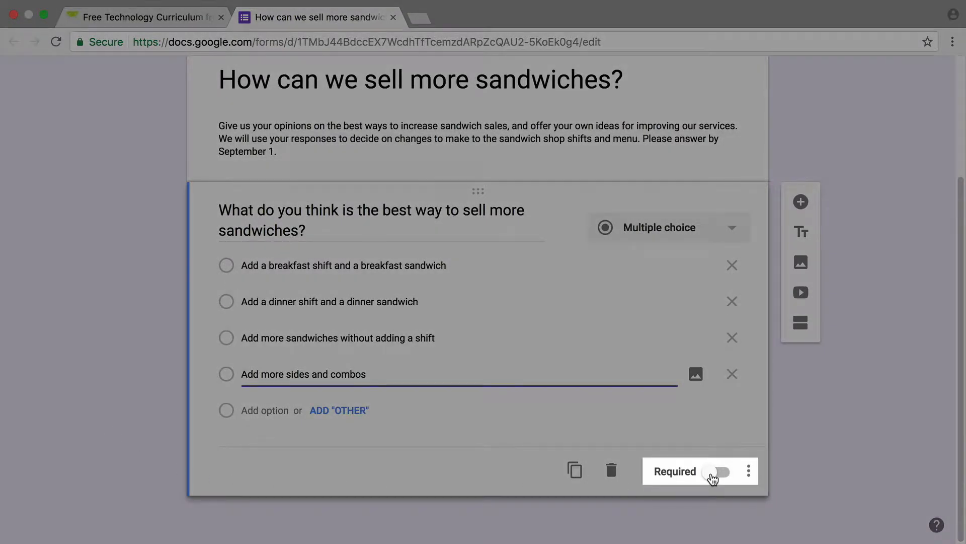
# Mark the question required, duplicate it, edit the copy with 'Late night', then delete the copy
pyautogui.click(714, 472)
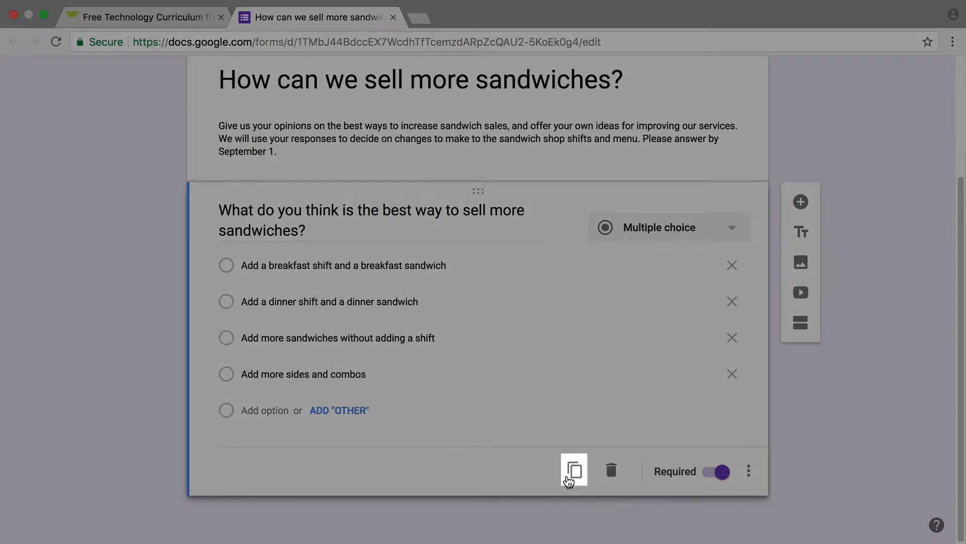
pyautogui.moveTo(573, 470)
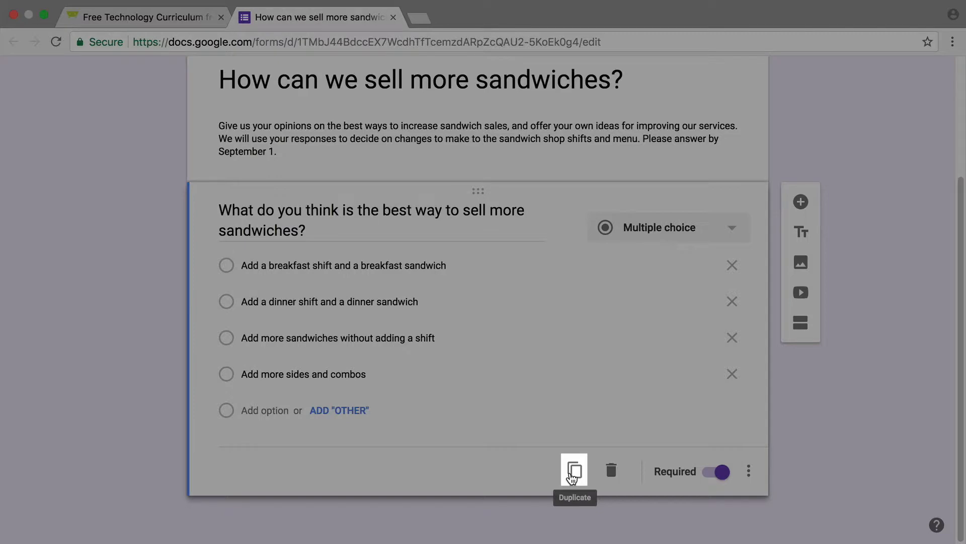
pyautogui.click(572, 470)
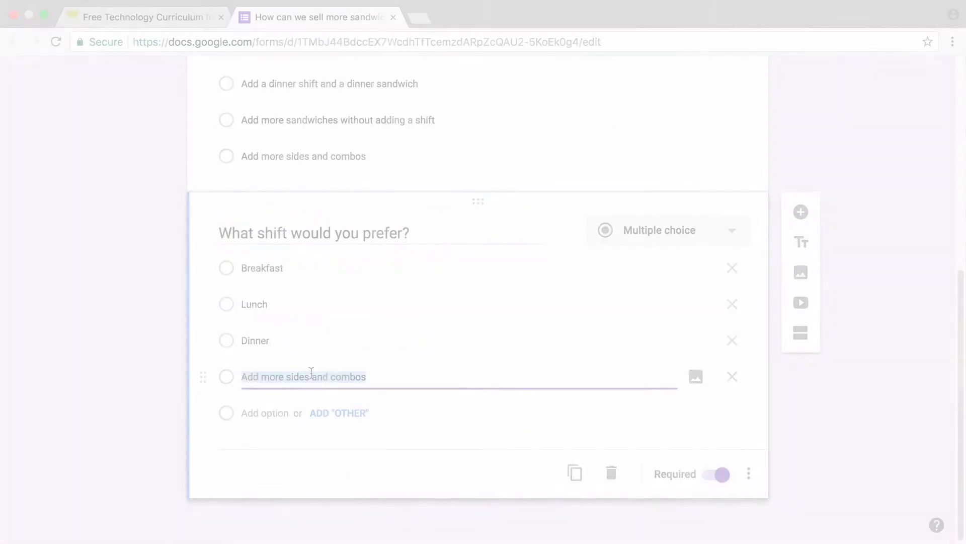
pyautogui.write('Late night')
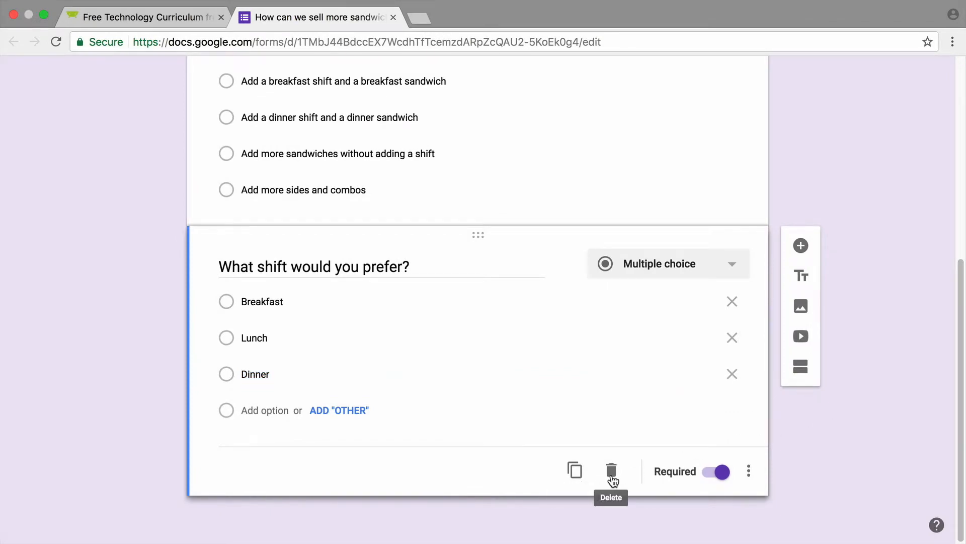
pyautogui.click(611, 470)
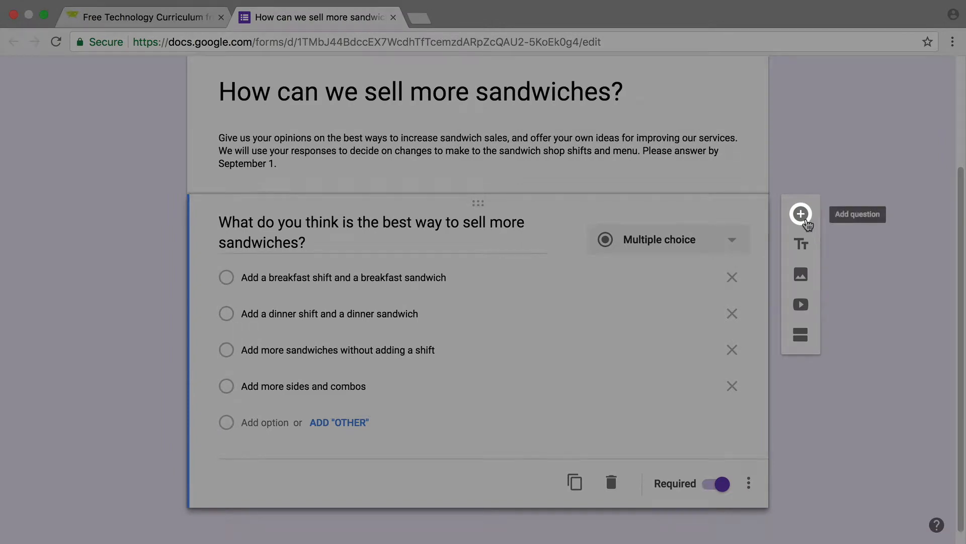
# Add a second question and set its type to Checkboxes
pyautogui.click(800, 214)
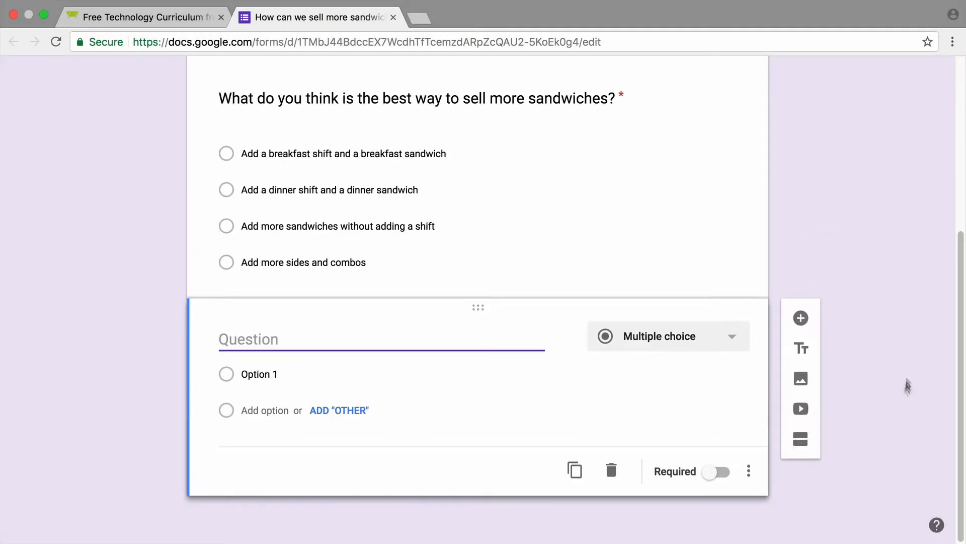
pyautogui.click(668, 335)
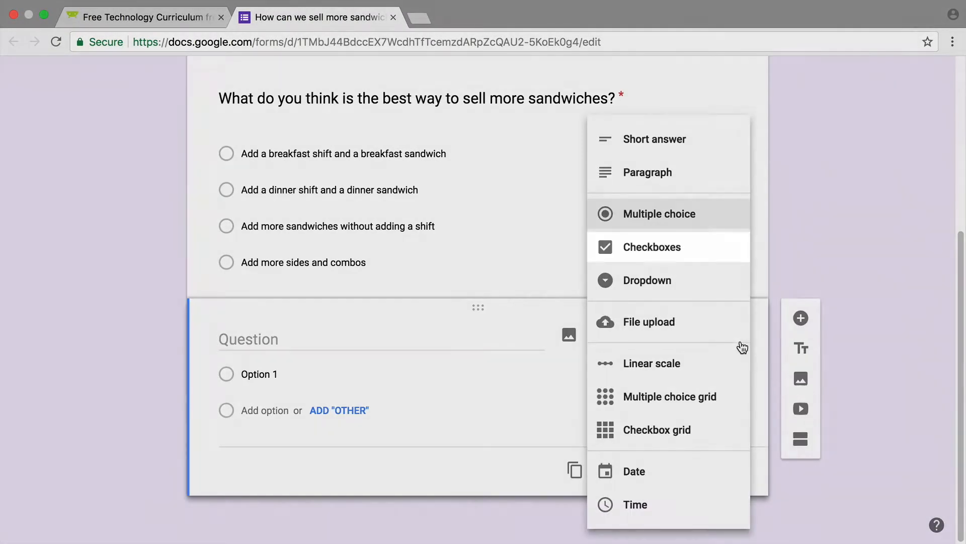
pyautogui.moveTo(732, 258)
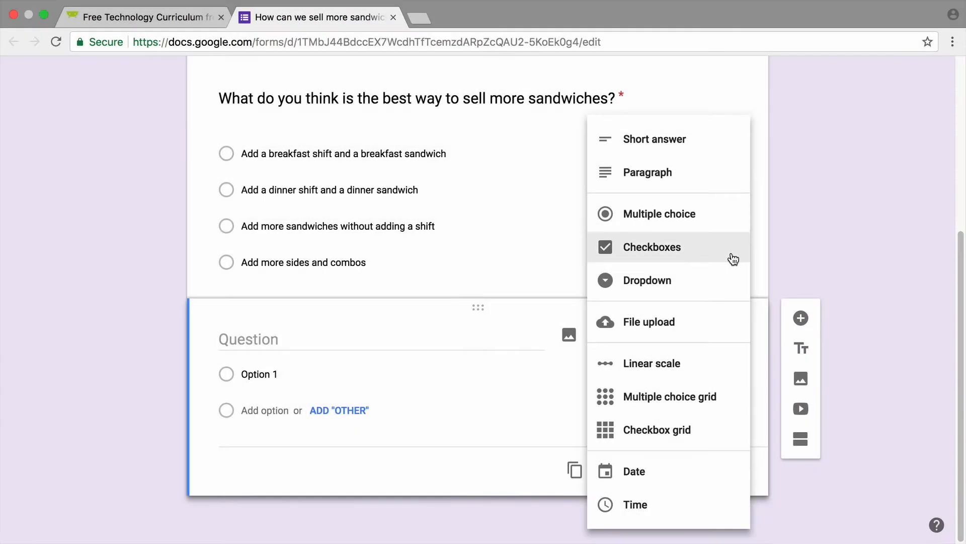
pyautogui.click(655, 247)
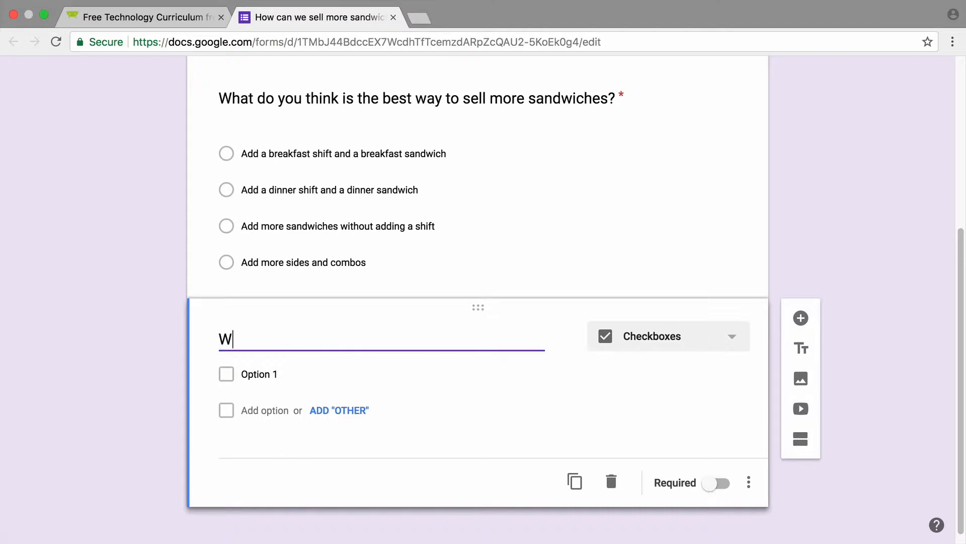
# Ask which sandwich customers would most prefer, list options like Buffalo chicken, and add Other
pyautogui.write('hich sandwich option do you think stu')
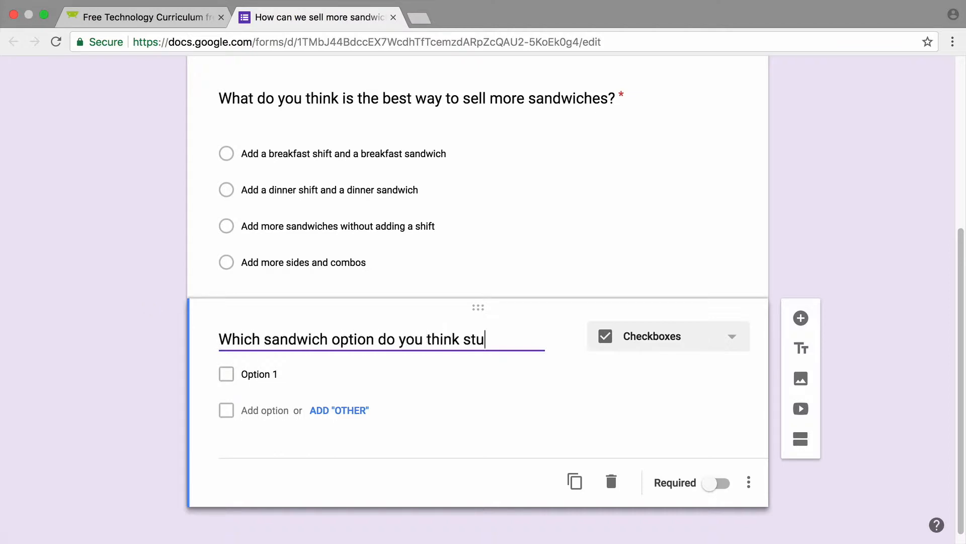
pyautogui.write('customers would most prefer?')
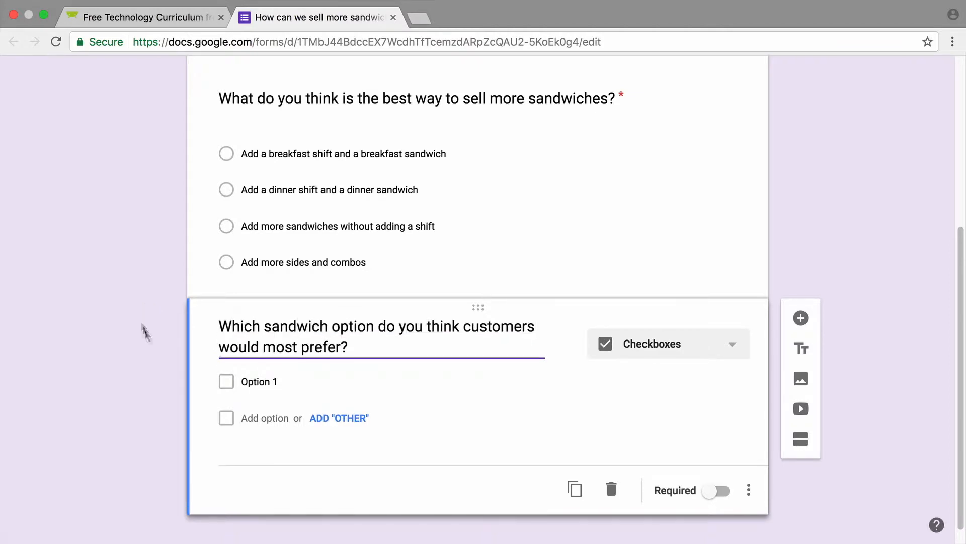
pyautogui.write('Buffalo chicken')
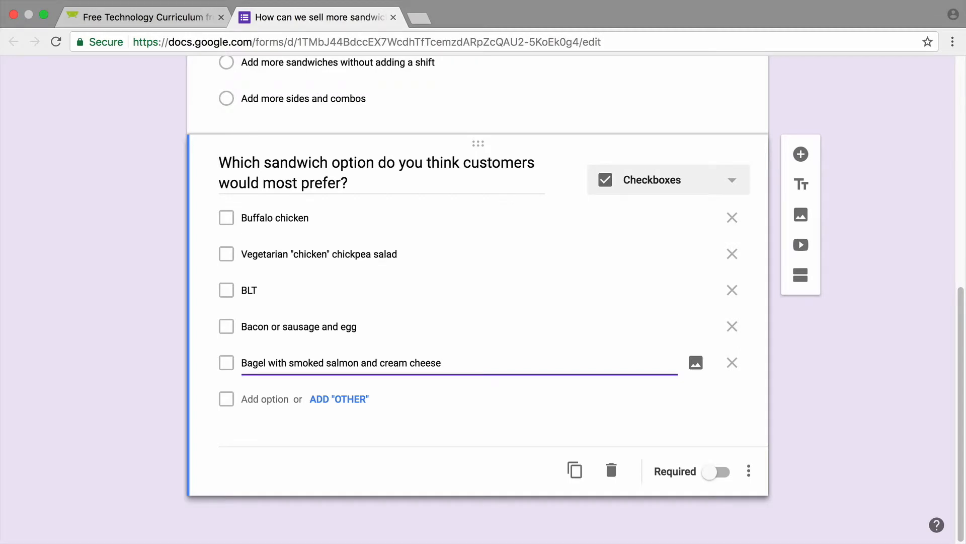
pyautogui.moveTo(137, 395)
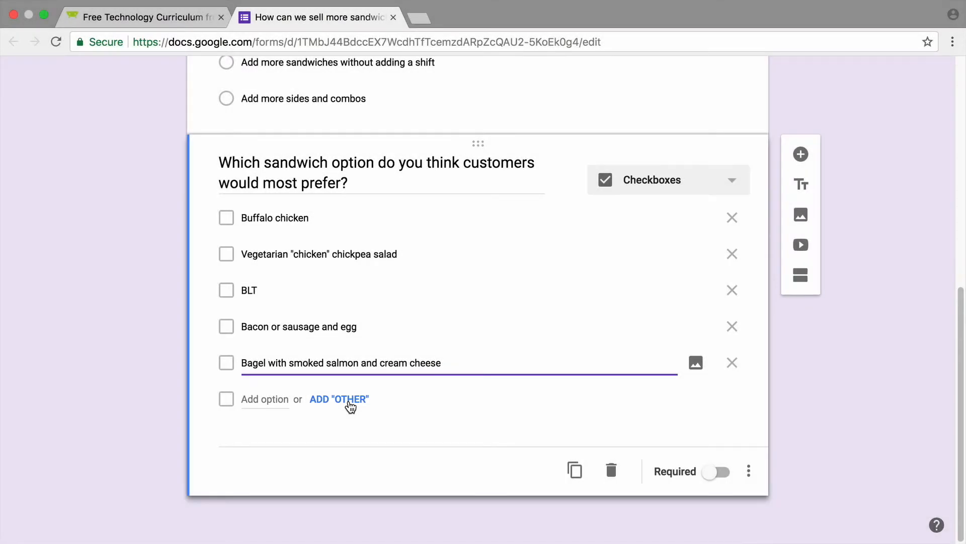
pyautogui.click(339, 398)
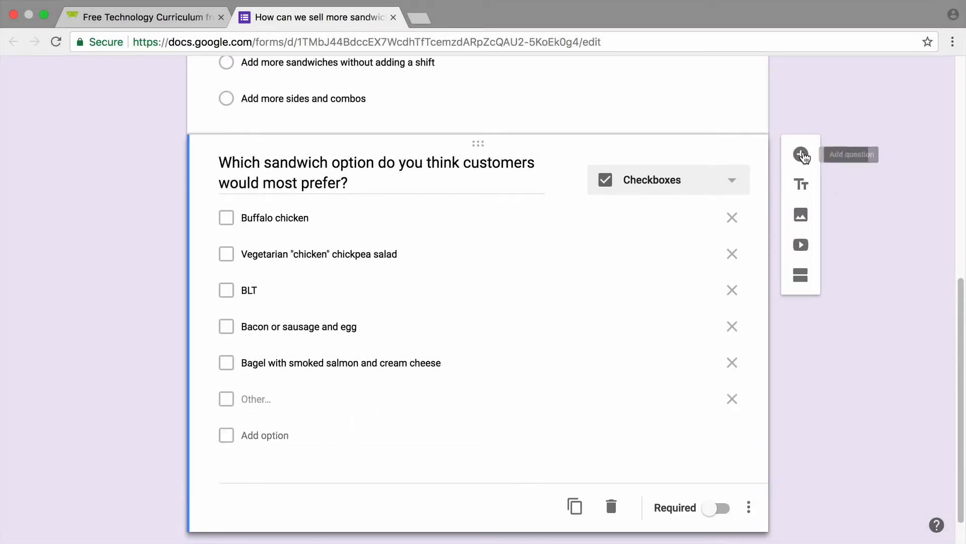
# Add a linear scale question 'How would you rate our current sandwich selection?'
pyautogui.click(800, 154)
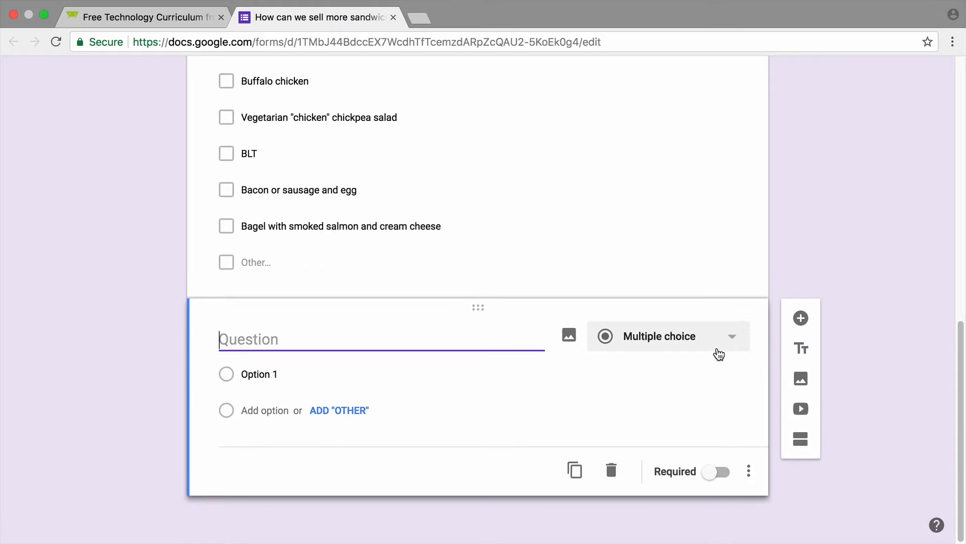
pyautogui.click(668, 336)
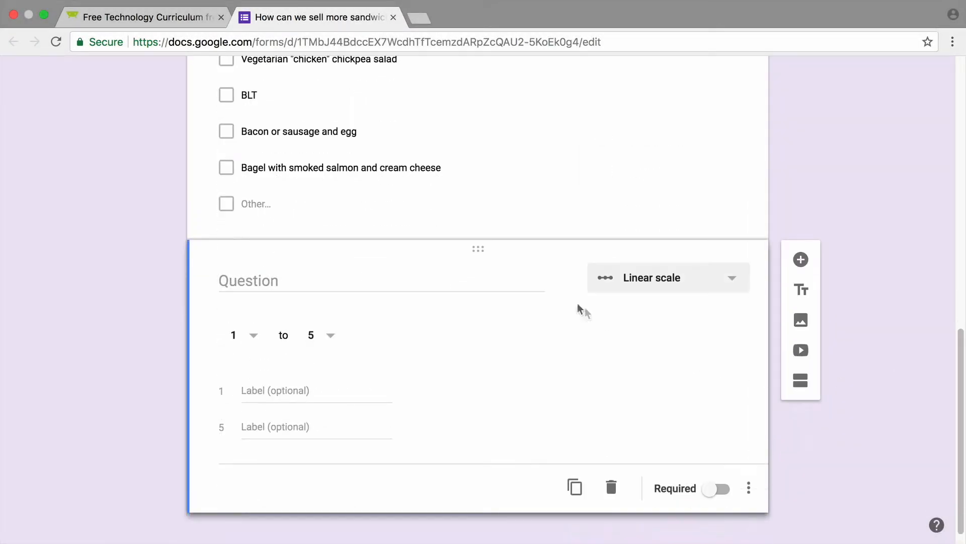
pyautogui.write('How')
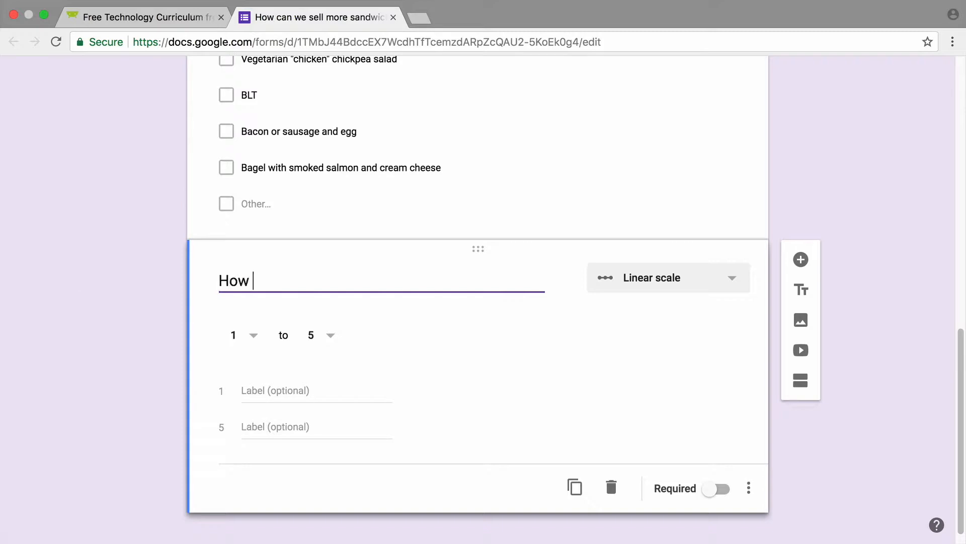
pyautogui.write('would you rate our curre')
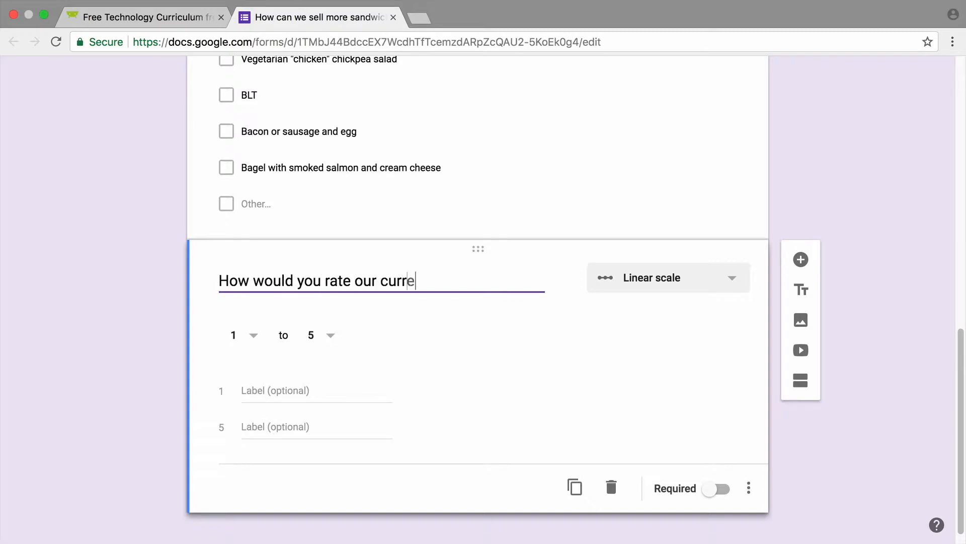
pyautogui.write('nt sandwich selection?')
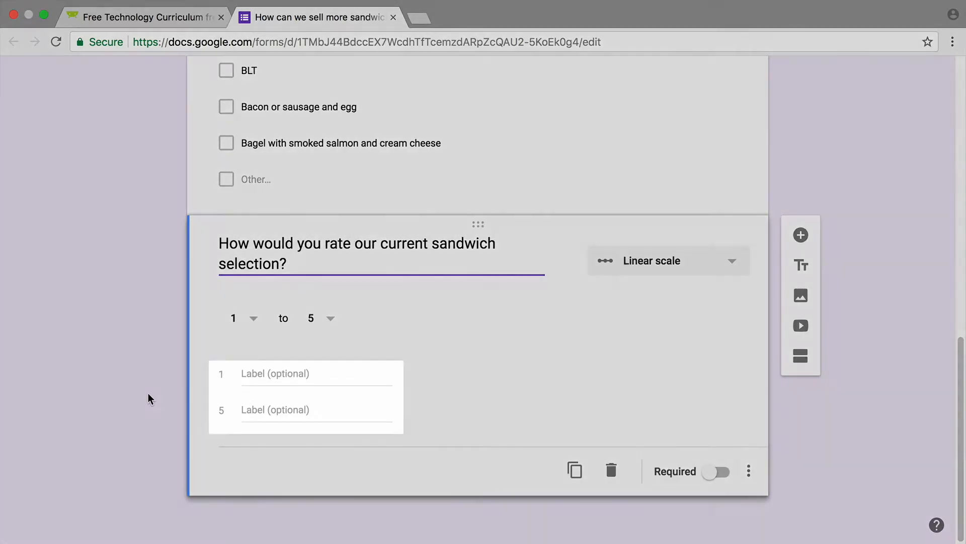
# Label the scale ends 'Limited -- need more choices' and 'Great variety -- perfect'
pyautogui.click(316, 372)
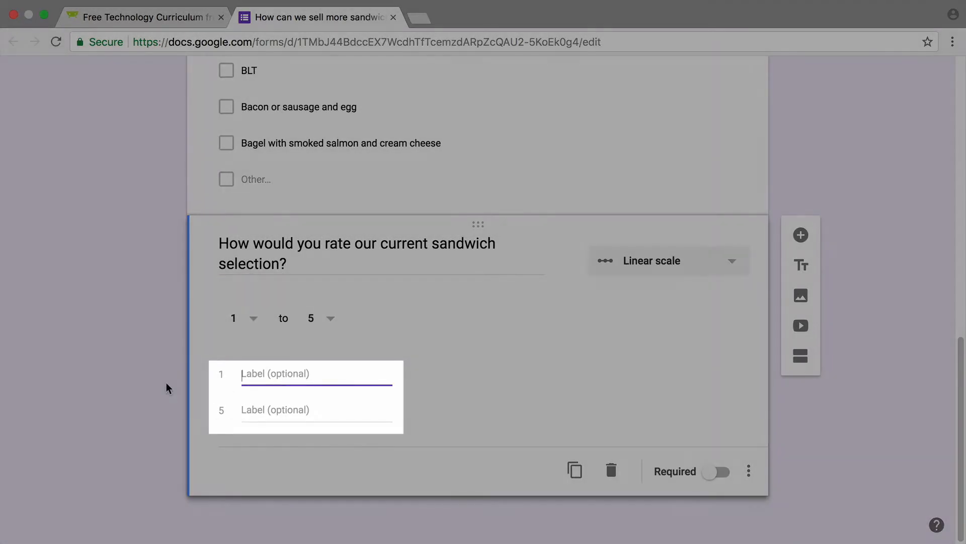
pyautogui.write('Limited -- need more choices')
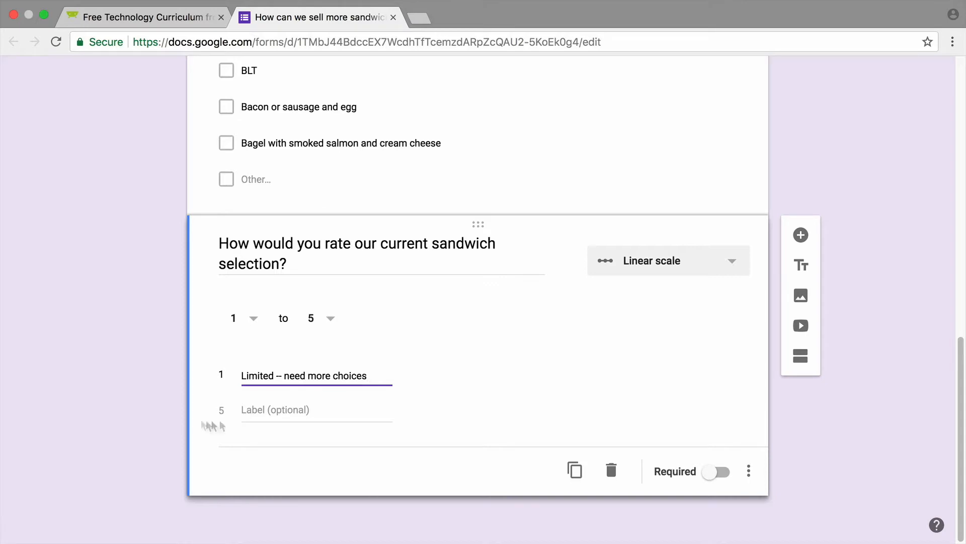
pyautogui.write('Great variety --')
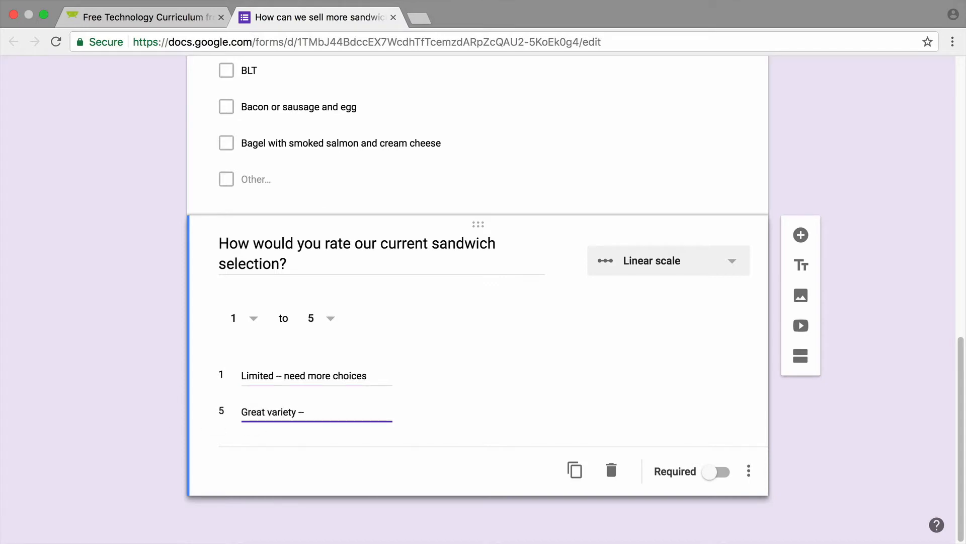
pyautogui.write('perfect')
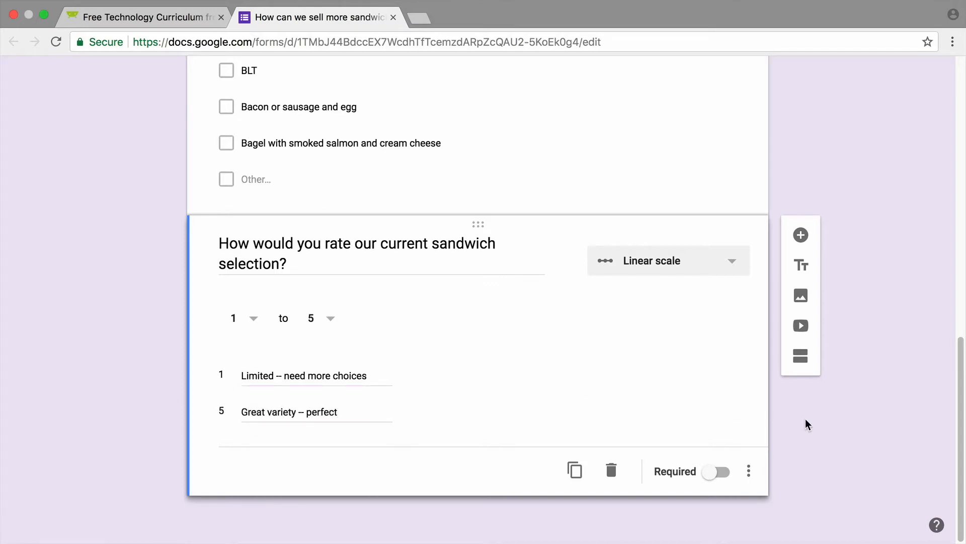
pyautogui.moveTo(800, 235)
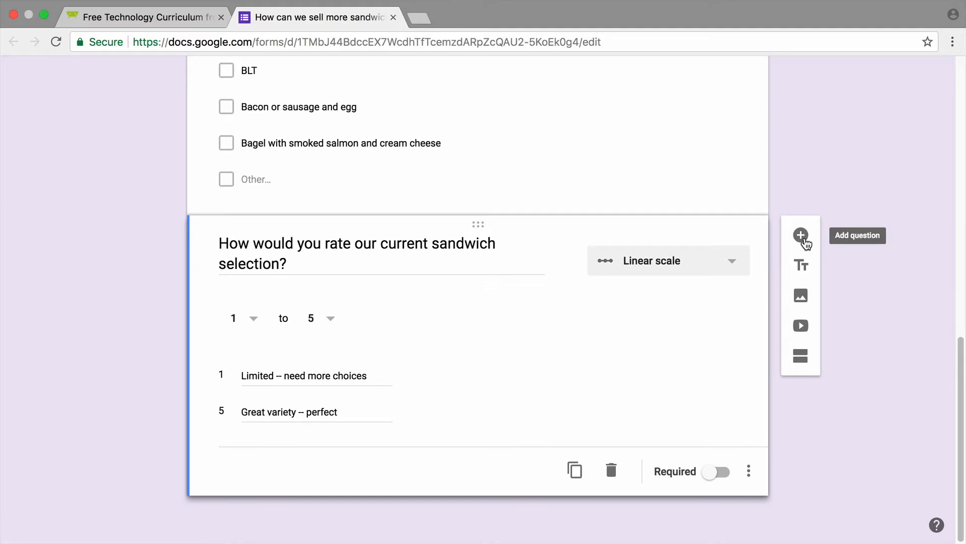
# Add a Paragraph question 'What other suggestions do you have for increasing sandwich sales?'
pyautogui.click(800, 234)
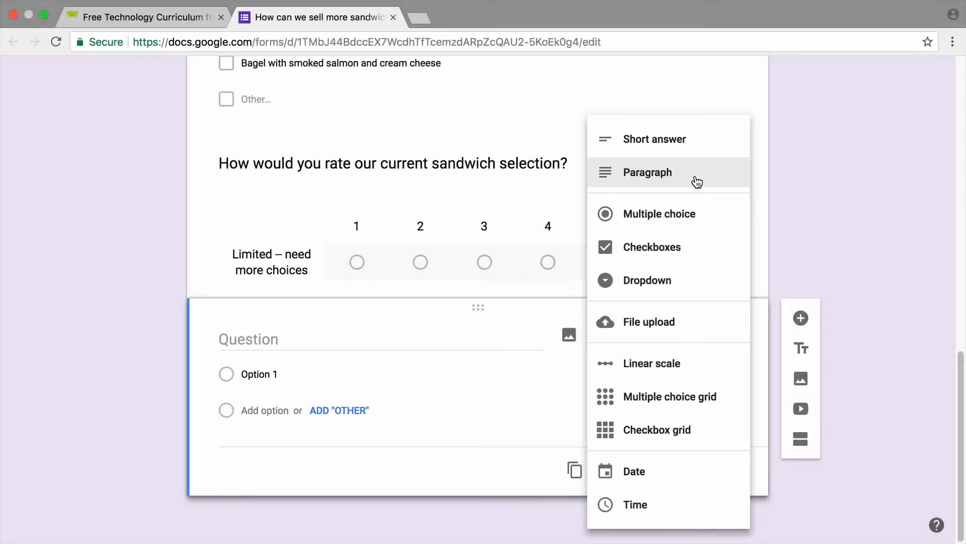
pyautogui.click(647, 172)
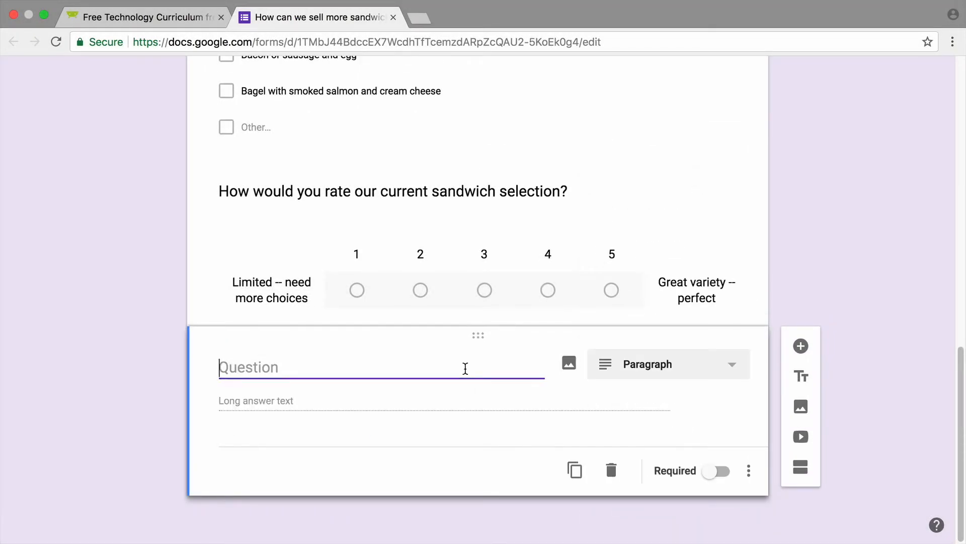
pyautogui.write('What other suggestions do you have')
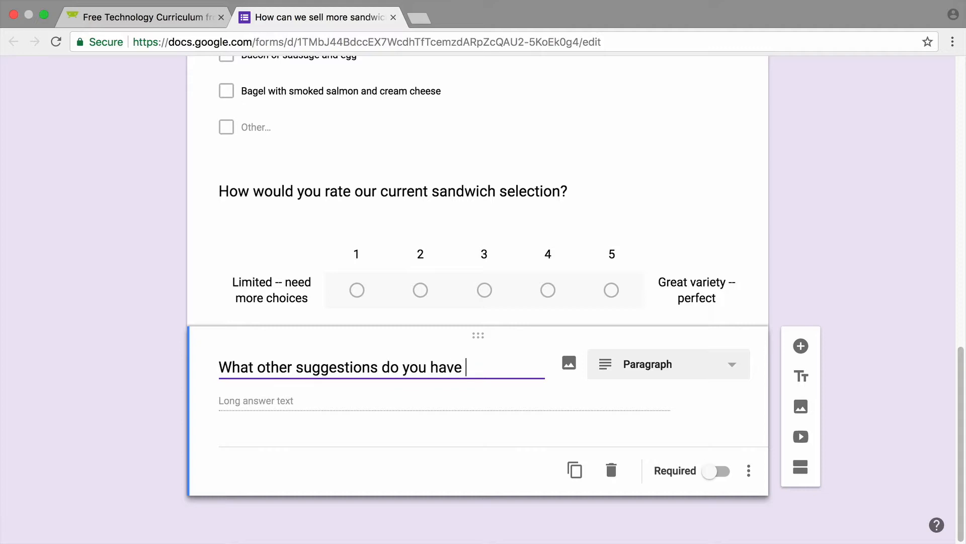
pyautogui.write('for increasing sand')
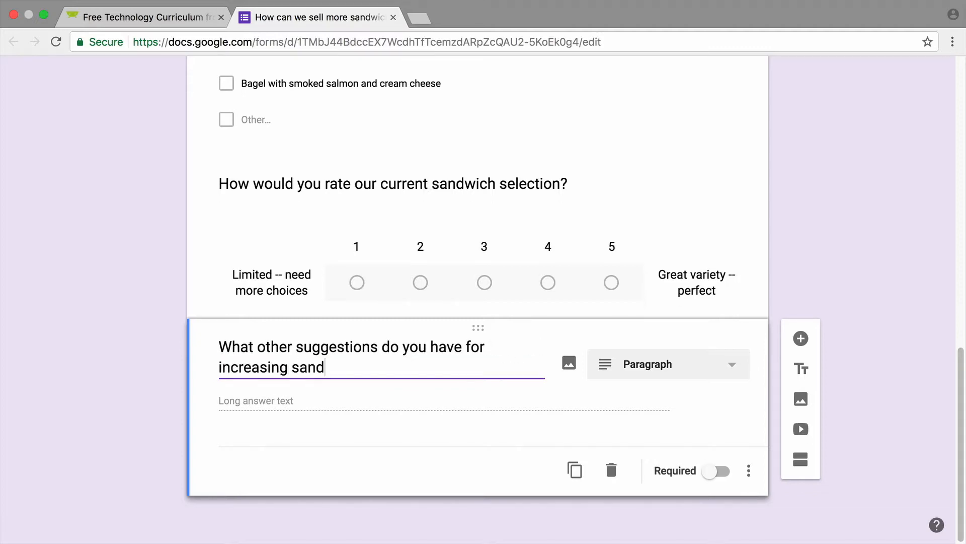
pyautogui.write('wich sales?')
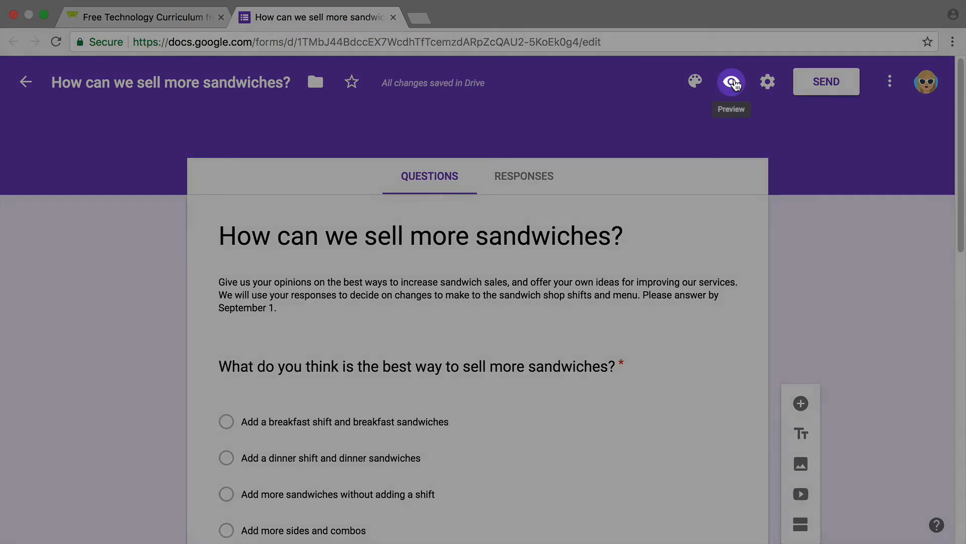
# Preview the survey as respondents see it, scroll through, and return to the editor
pyautogui.click(730, 82)
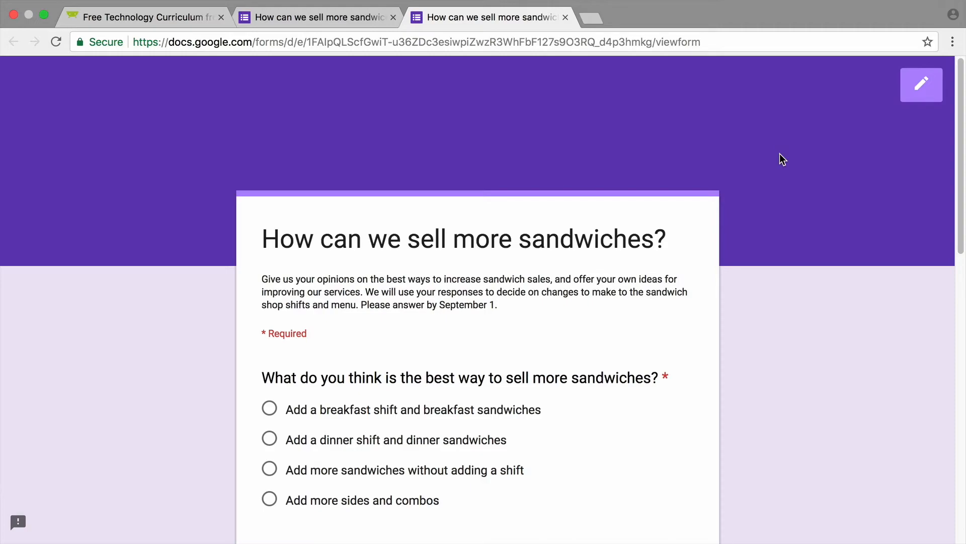
pyautogui.scroll(-3)
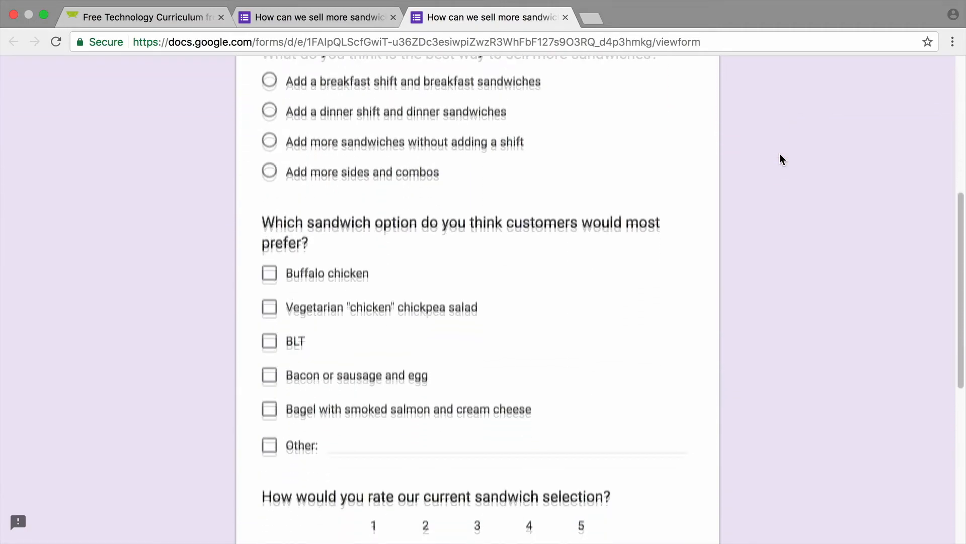
pyautogui.scroll(-3)
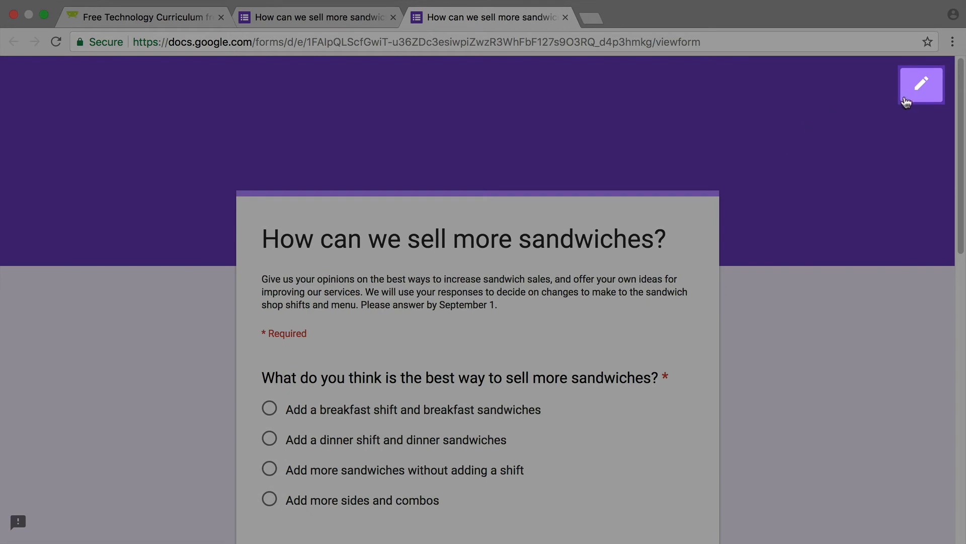
pyautogui.moveTo(921, 84)
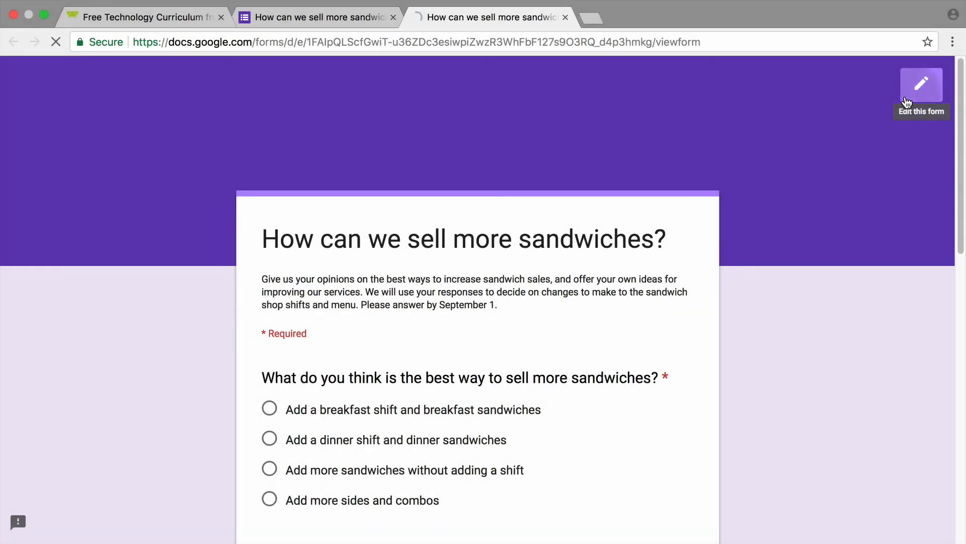
pyautogui.click(921, 85)
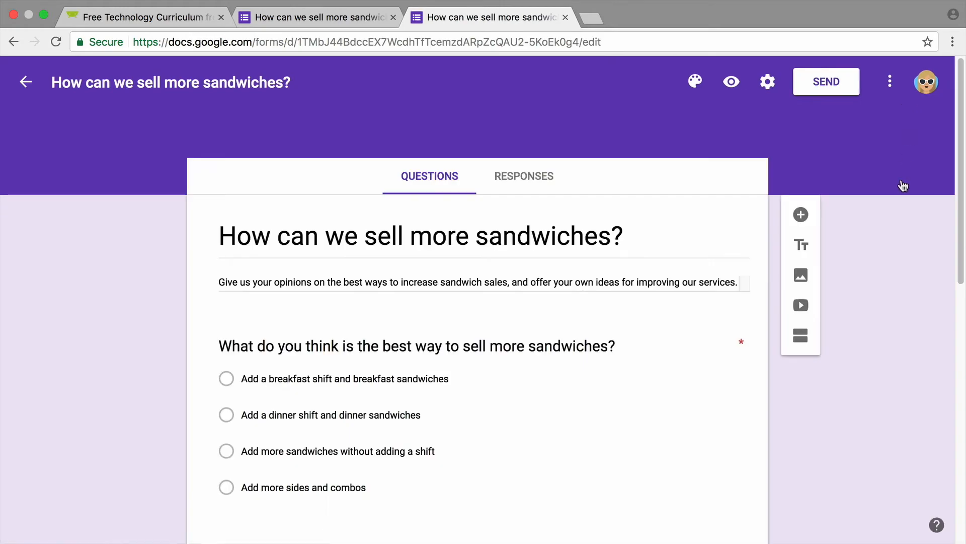